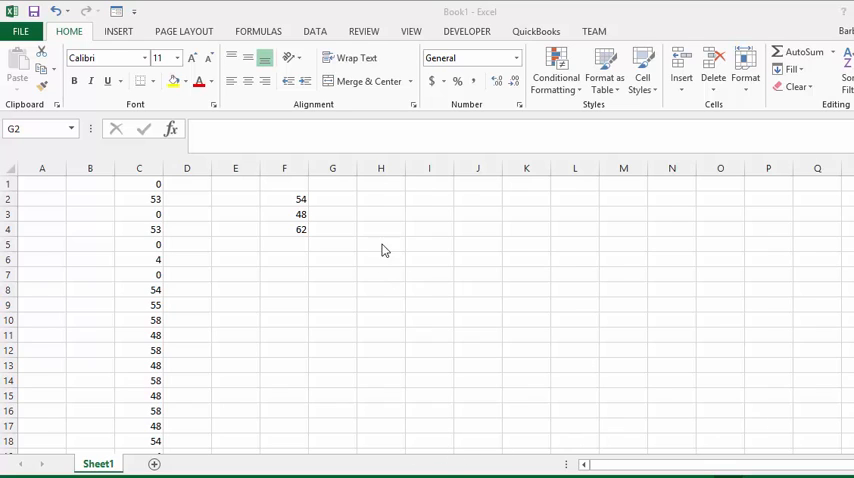
- Select result cells G2:G4 and insert the FREQUENCY function with empty arguments
{"action": "left_click", "coordinate": [332, 198]}
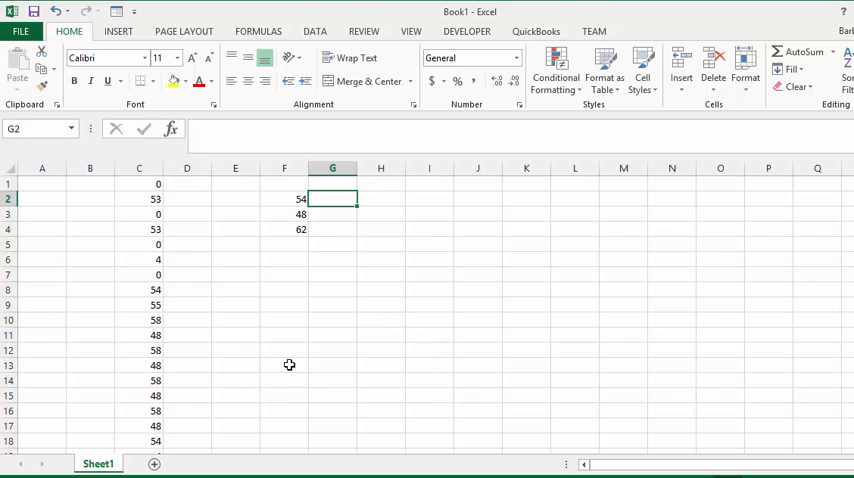
{"action": "mouse_move", "coordinate": [240, 235]}
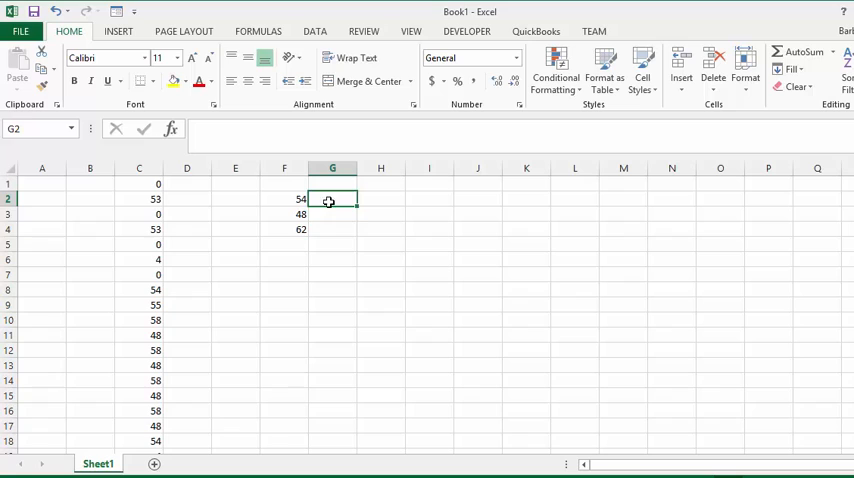
{"action": "left_click_drag", "start_coordinate": [332, 199], "coordinate": [332, 229]}
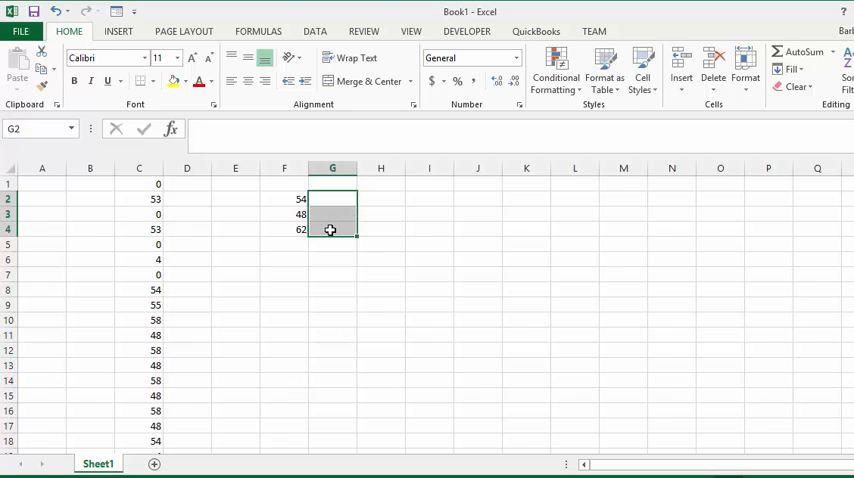
{"action": "mouse_move", "coordinate": [170, 131]}
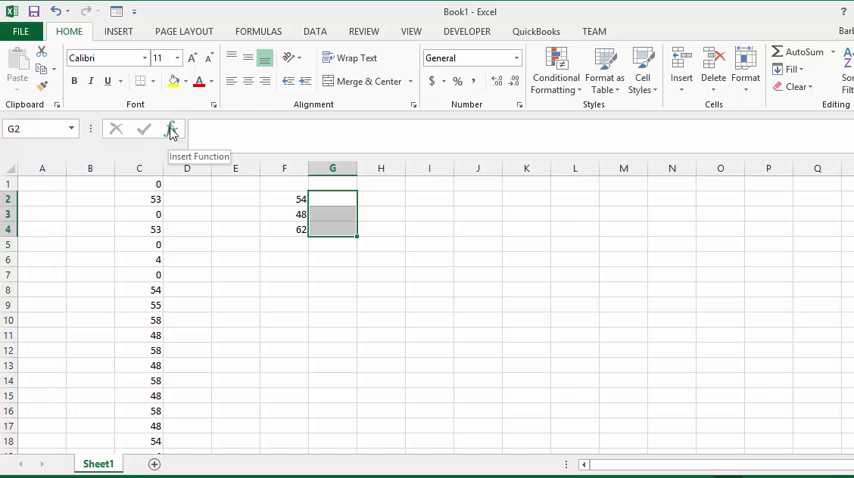
{"action": "left_click", "coordinate": [170, 130]}
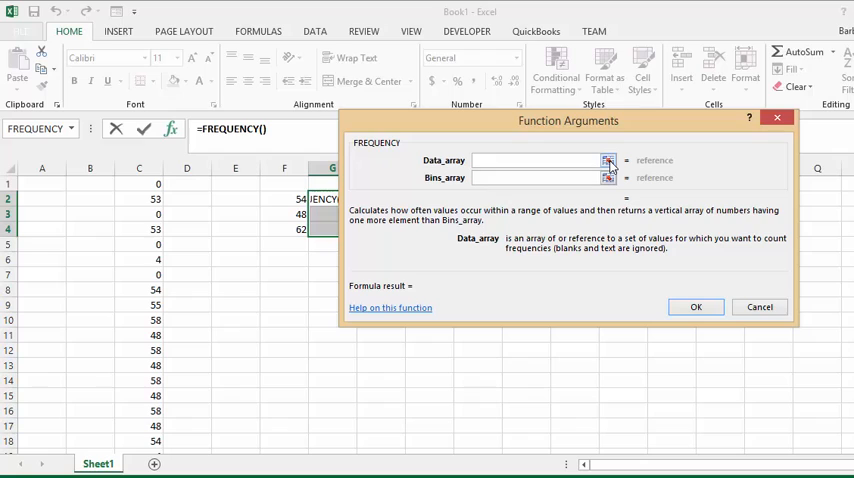
- Set the FREQUENCY data array to C1:C10295 by selecting column C's data
{"action": "left_click", "coordinate": [608, 160]}
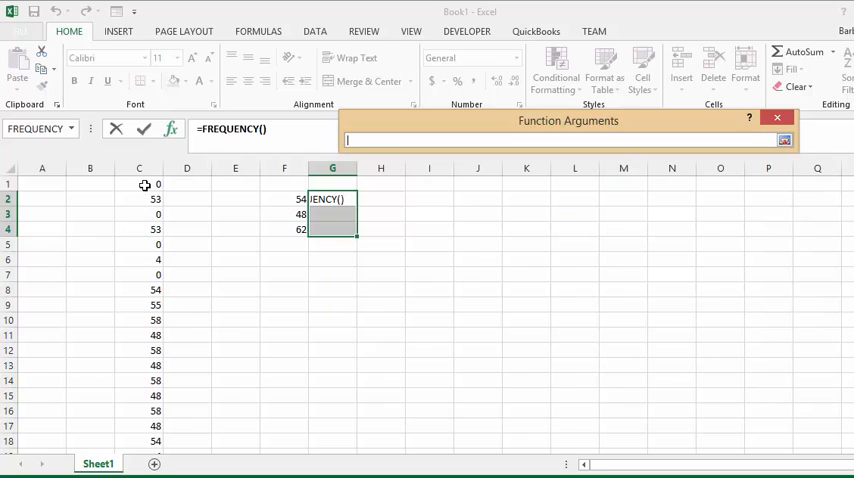
{"action": "left_click", "coordinate": [139, 184]}
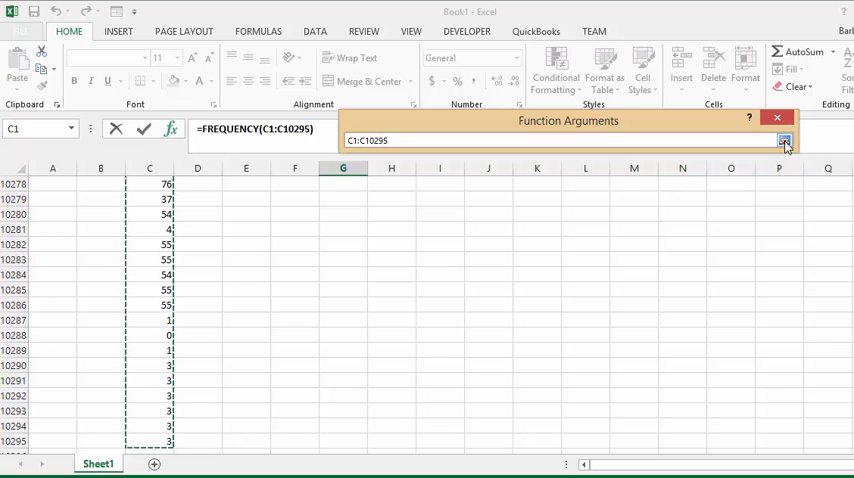
{"action": "left_click", "coordinate": [786, 140]}
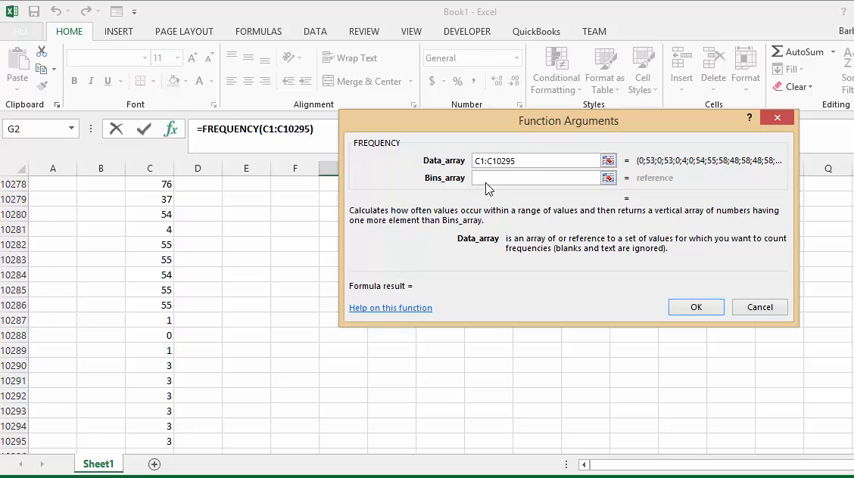
{"action": "left_click", "coordinate": [540, 177]}
{"action": "type", "text": ",F2:F4"}
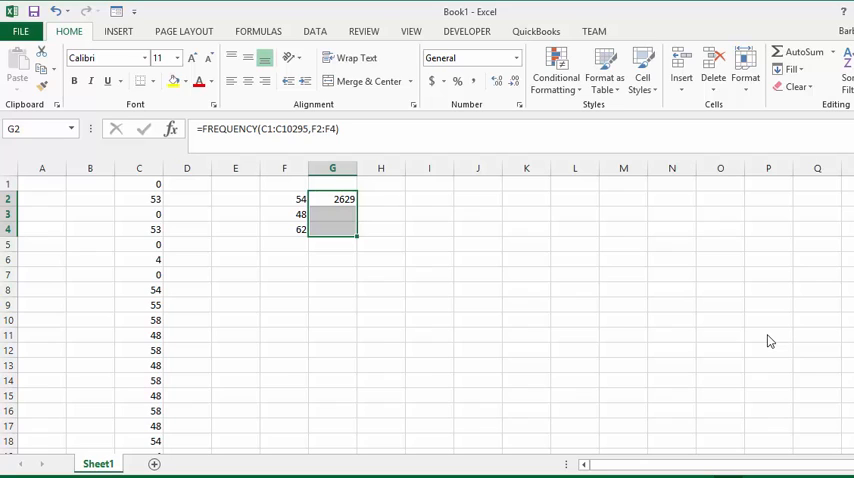
{"action": "mouse_move", "coordinate": [496, 372]}
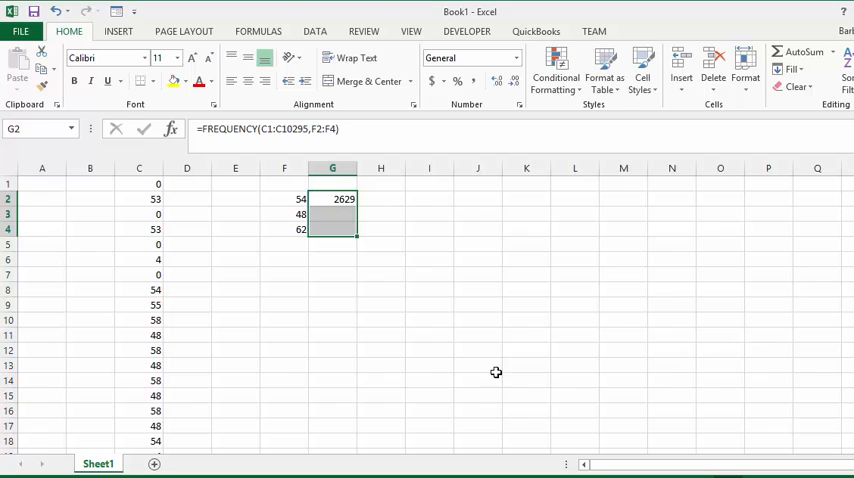
{"action": "mouse_move", "coordinate": [240, 128]}
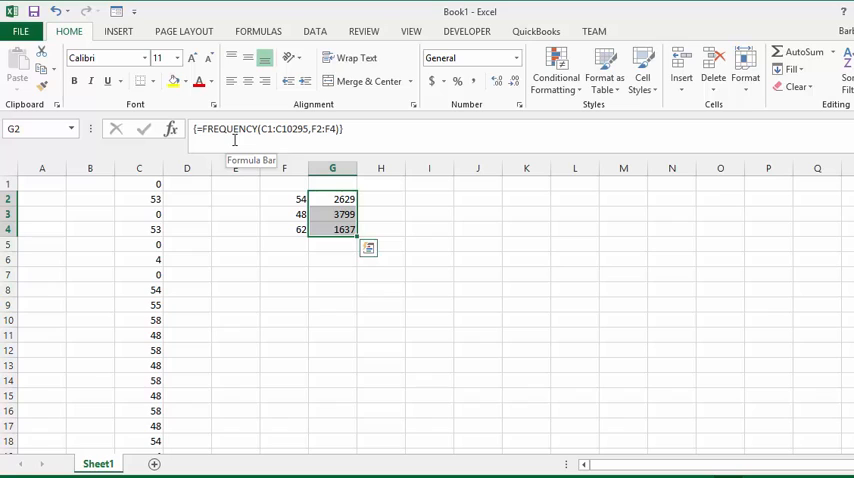
{"action": "mouse_move", "coordinate": [336, 138]}
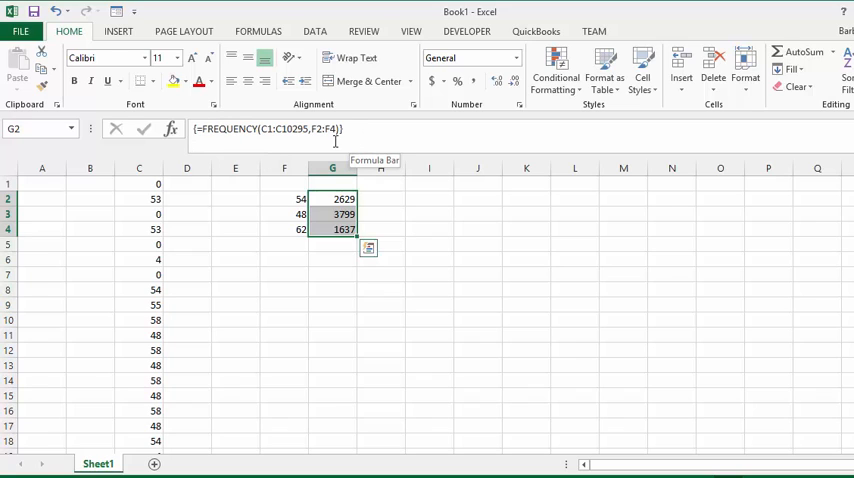
{"action": "mouse_move", "coordinate": [430, 251]}
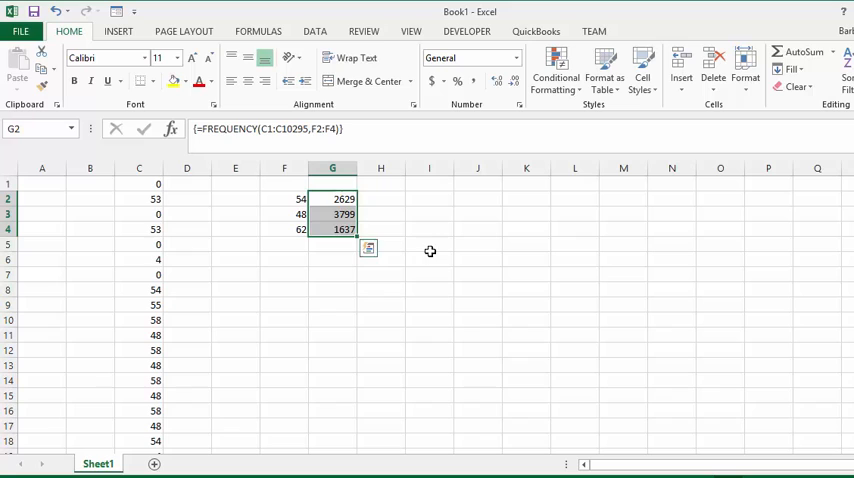
- Deselect G2:G4 after the FREQUENCY array formula shows 2629, 3799 and 1637
{"action": "left_click", "coordinate": [429, 229]}
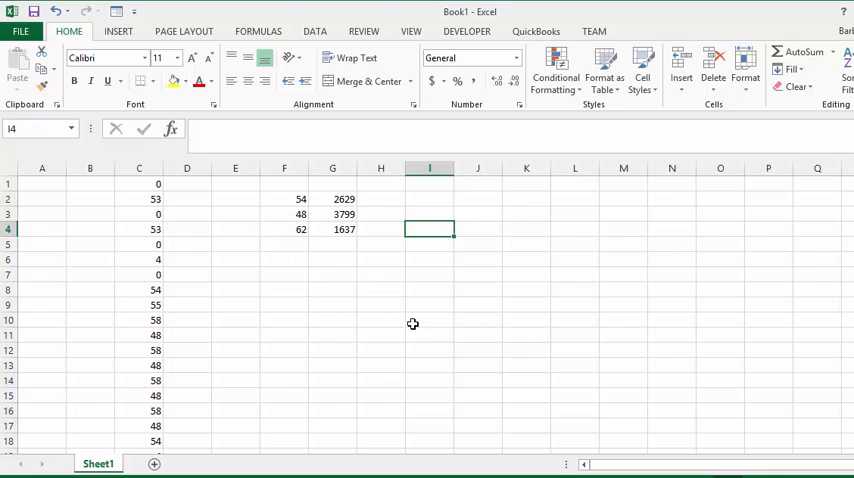
{"action": "mouse_move", "coordinate": [514, 329]}
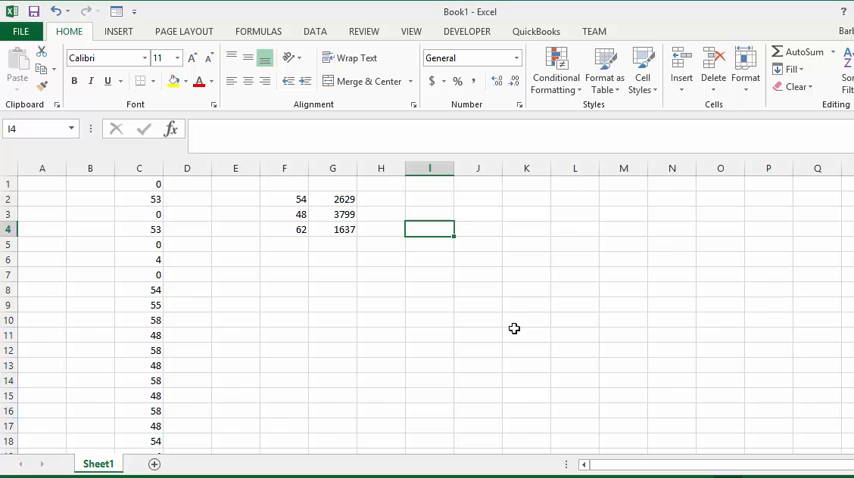